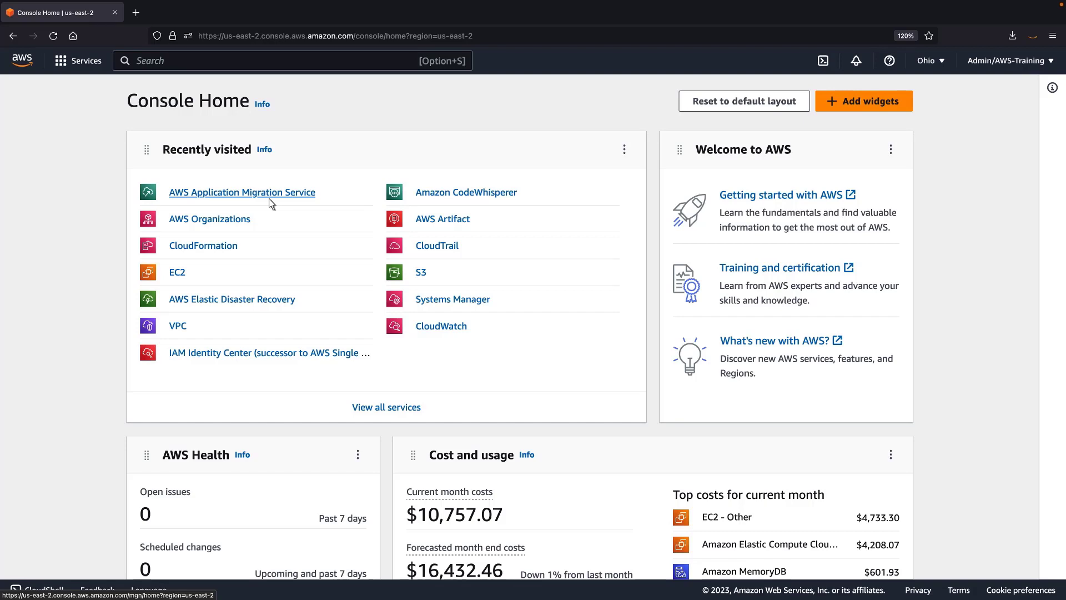
- Go to Application Migration Service's Source servers page from Recently visited
{"action": "left_click", "coordinate": [241, 192]}
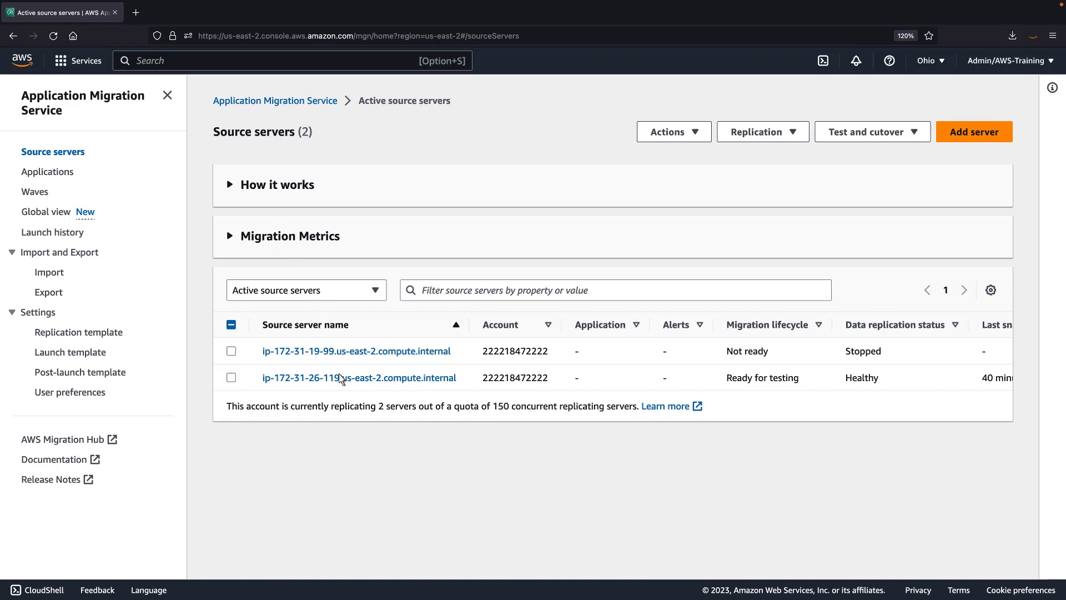
{"action": "left_click", "coordinate": [359, 378]}
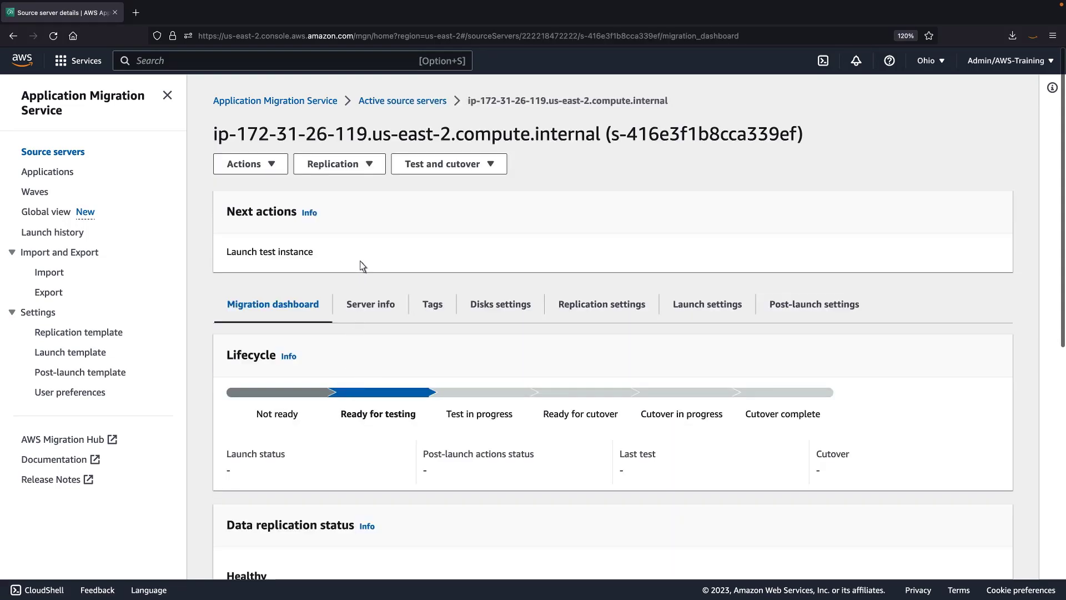
{"action": "mouse_move", "coordinate": [370, 168]}
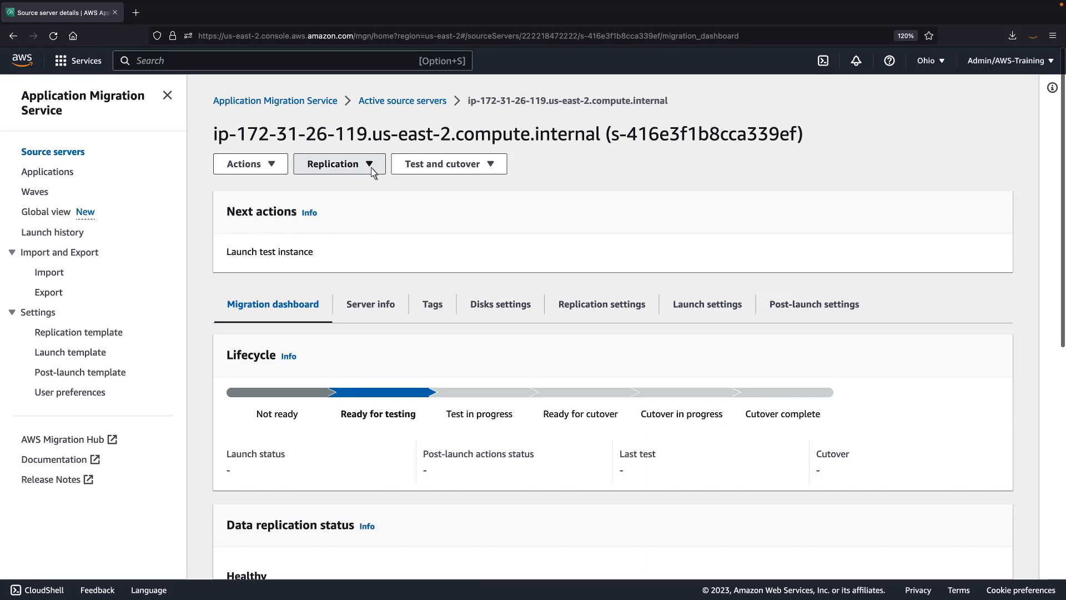
{"action": "left_click", "coordinate": [339, 163]}
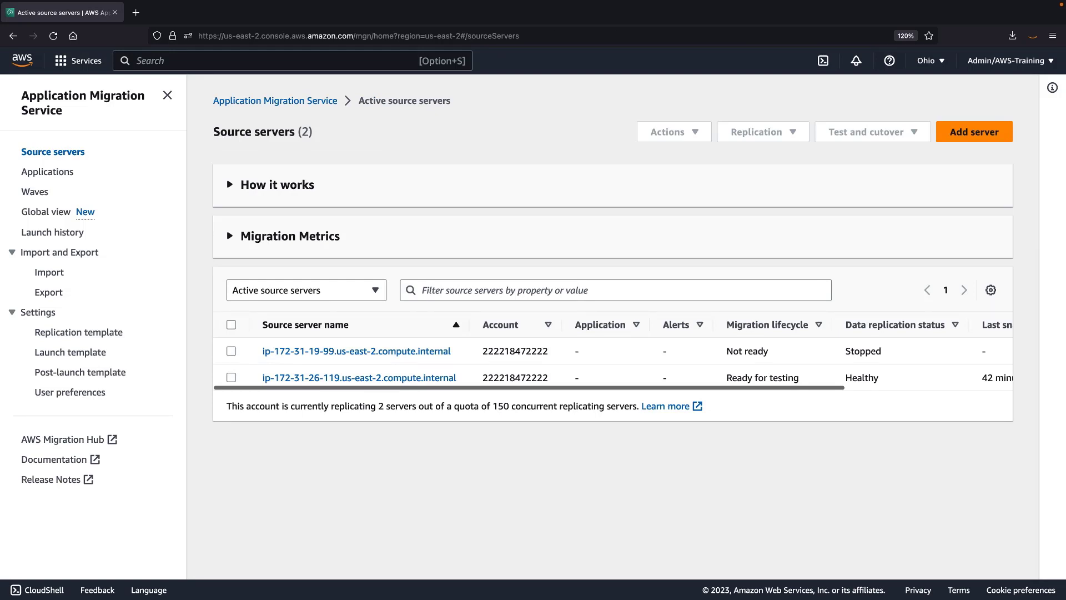
{"action": "left_click", "coordinate": [231, 378]}
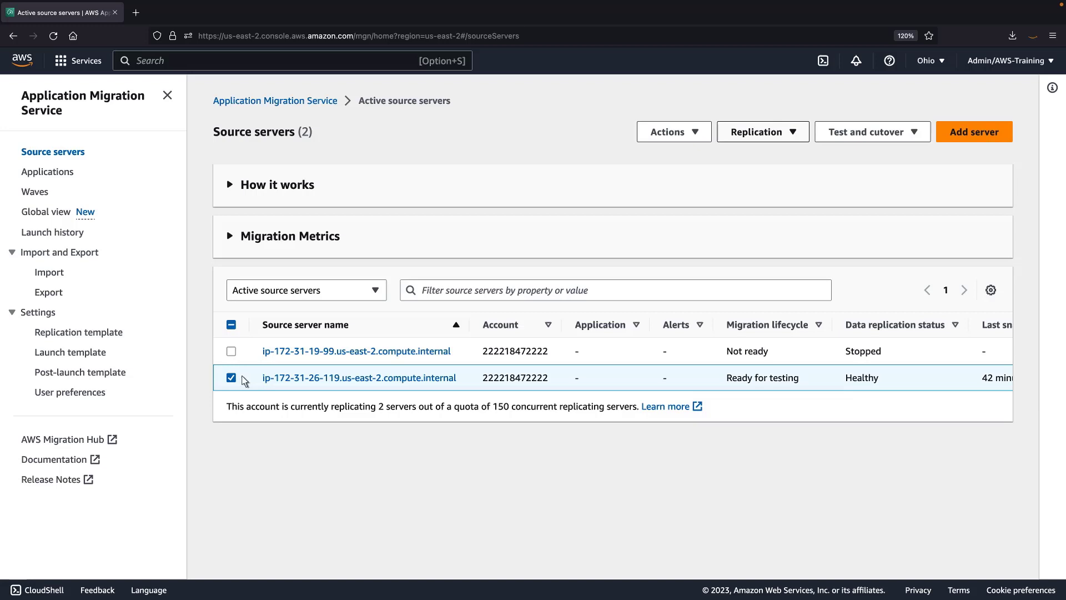
{"action": "left_click", "coordinate": [762, 131]}
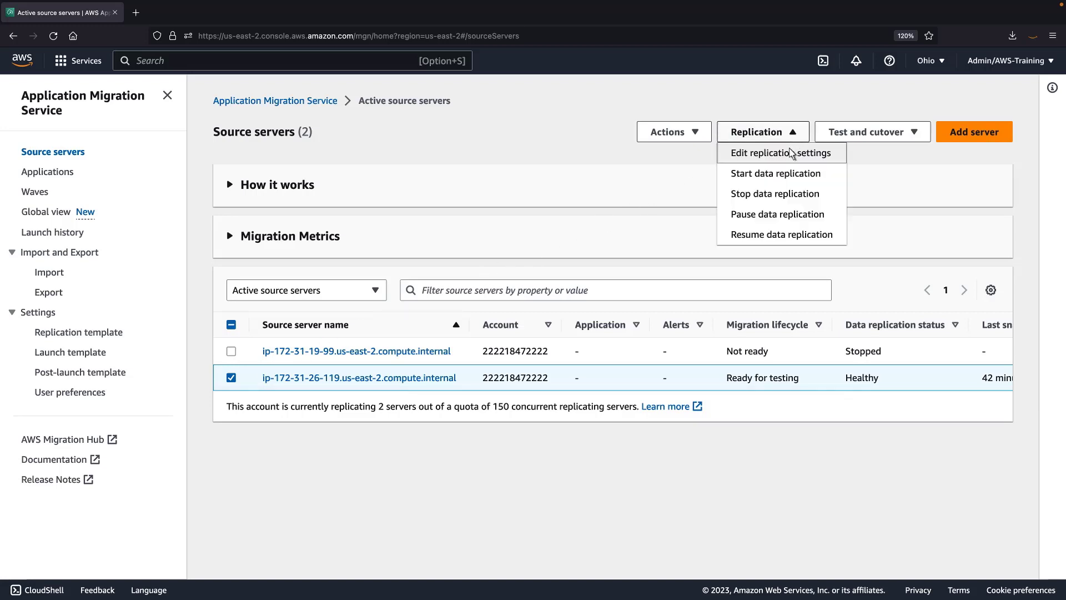
{"action": "left_click", "coordinate": [774, 194]}
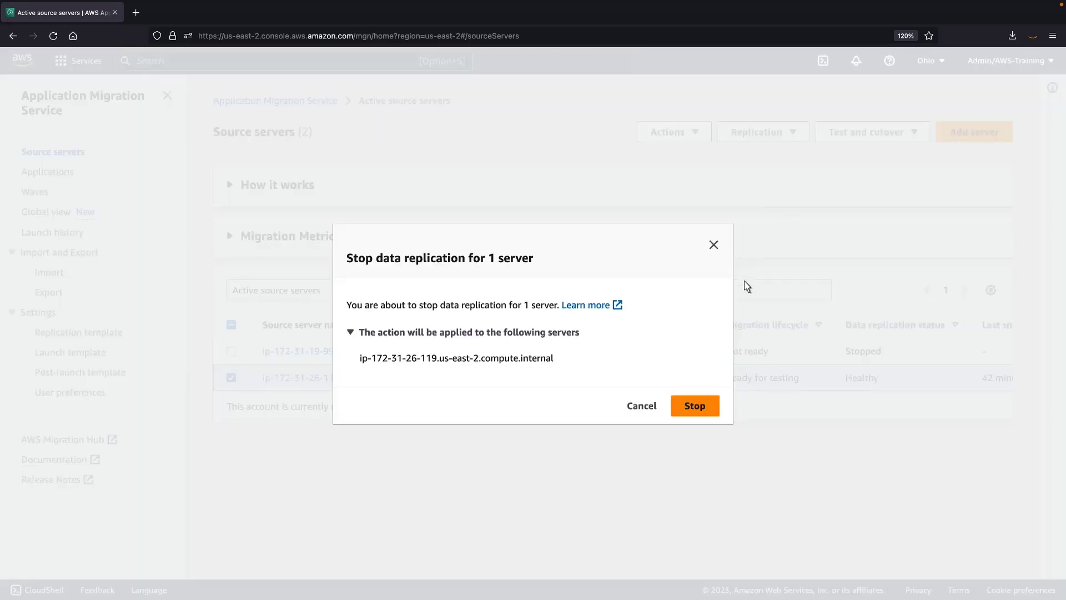
{"action": "left_click", "coordinate": [694, 405]}
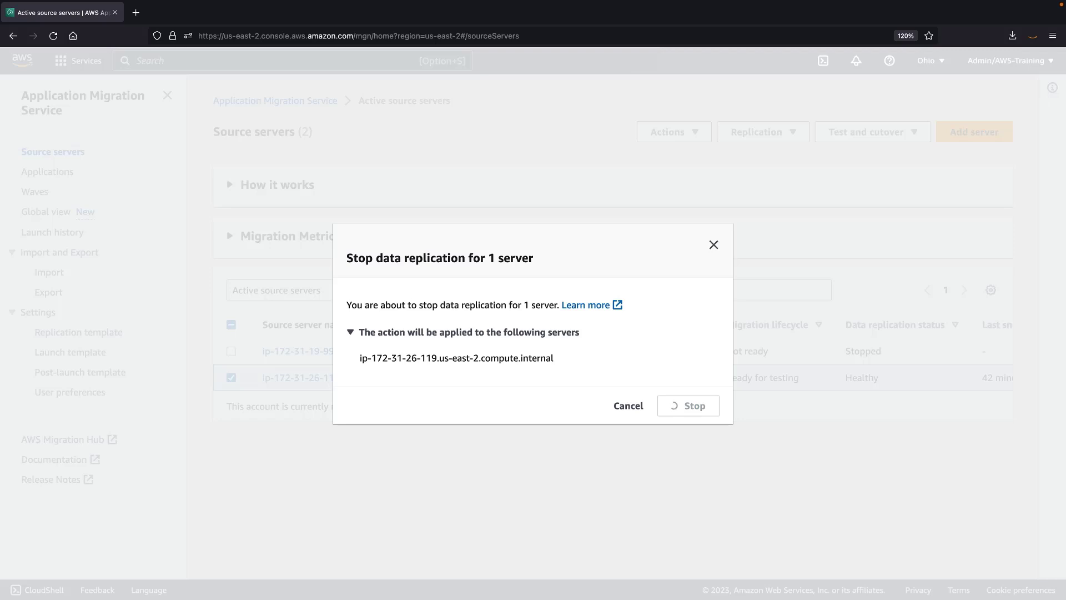
{"action": "left_click", "coordinate": [687, 406]}
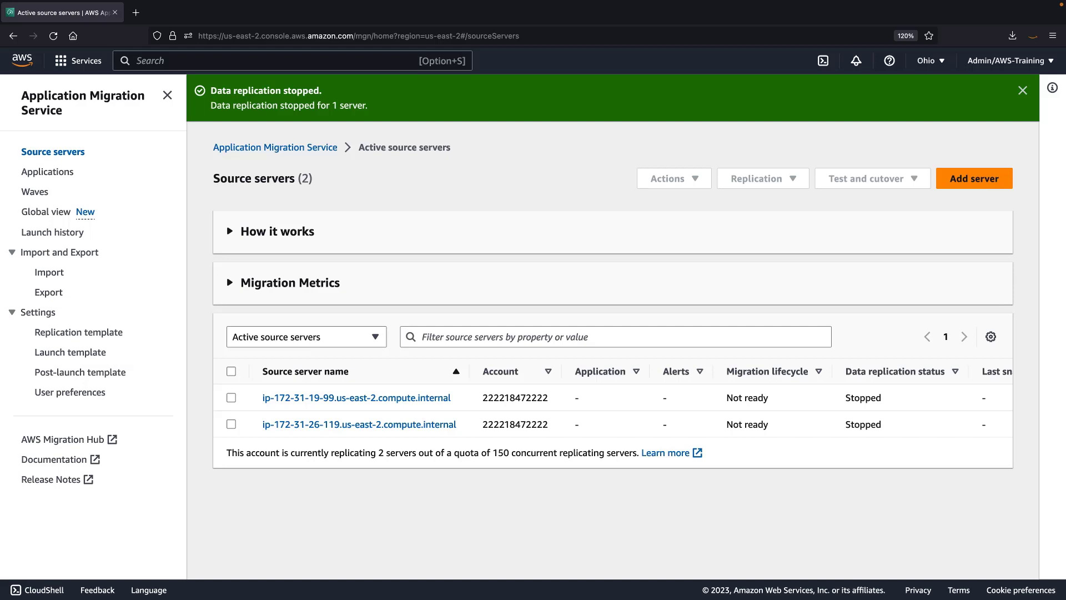
- Dismiss the replication-stopped banner and collapse the side navigation
{"action": "left_click", "coordinate": [1023, 90]}
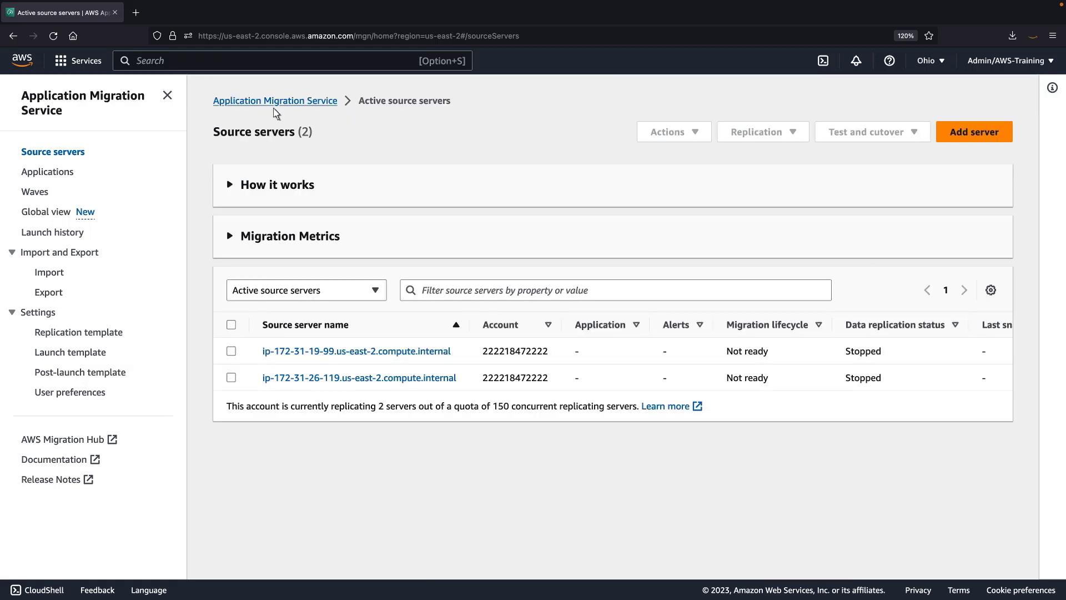
{"action": "left_click", "coordinate": [167, 95]}
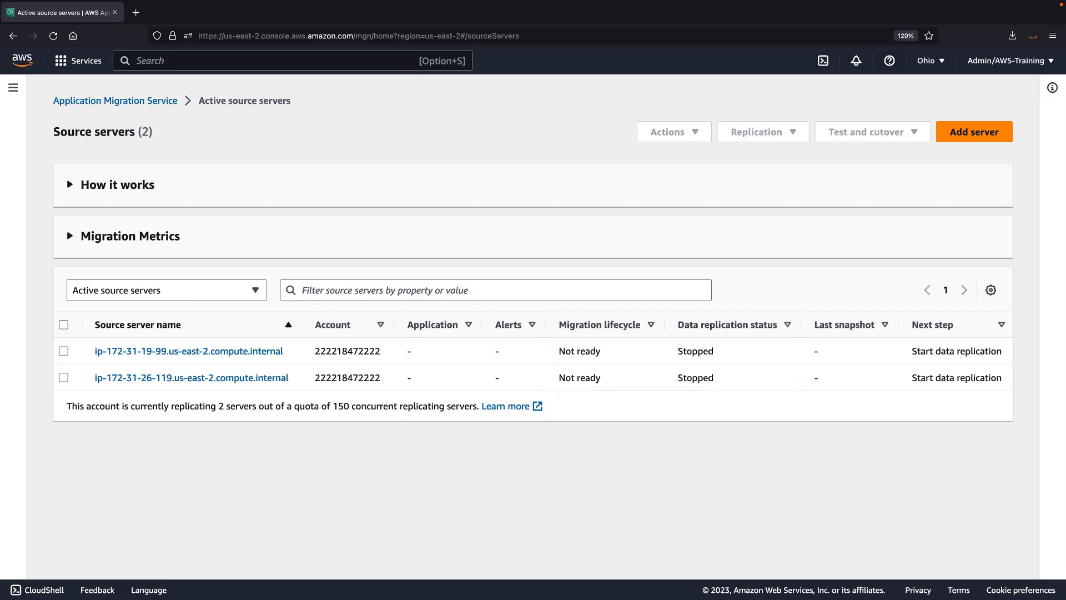
{"action": "mouse_move", "coordinate": [231, 170]}
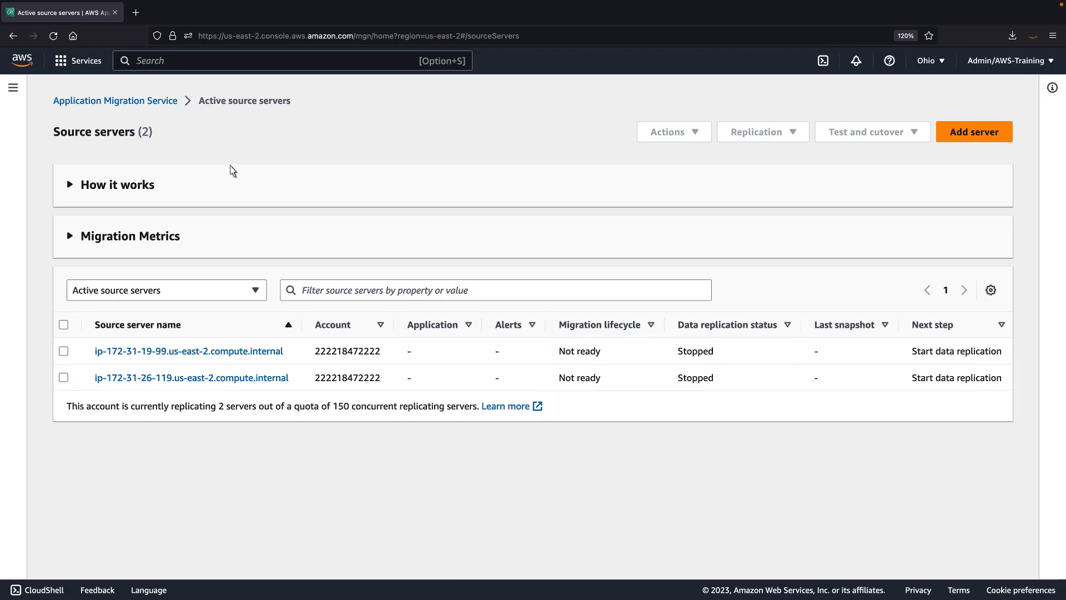
{"action": "left_click", "coordinate": [65, 377]}
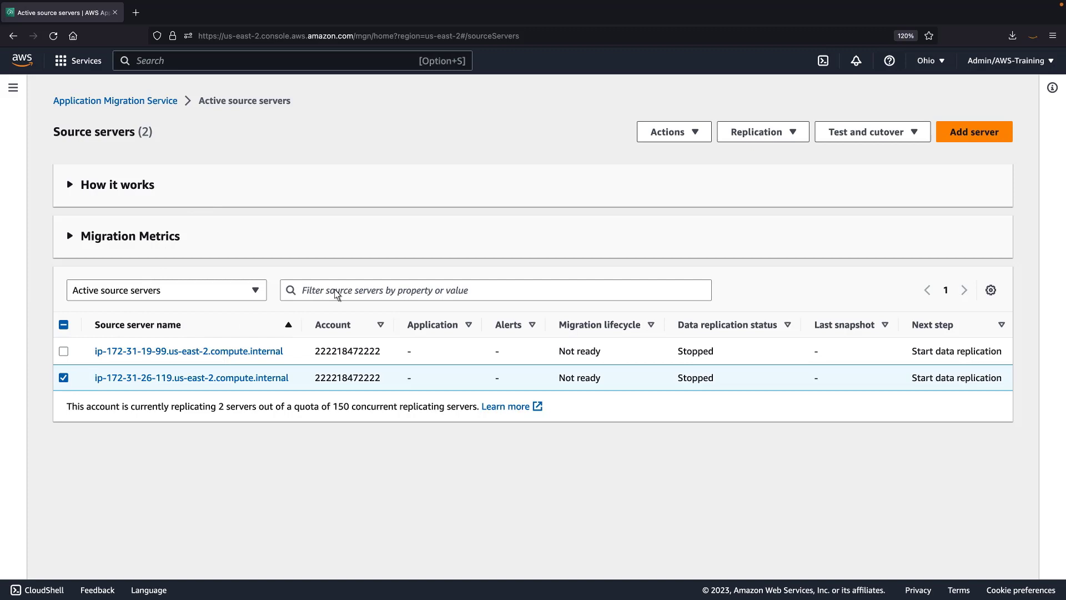
{"action": "left_click", "coordinate": [762, 131]}
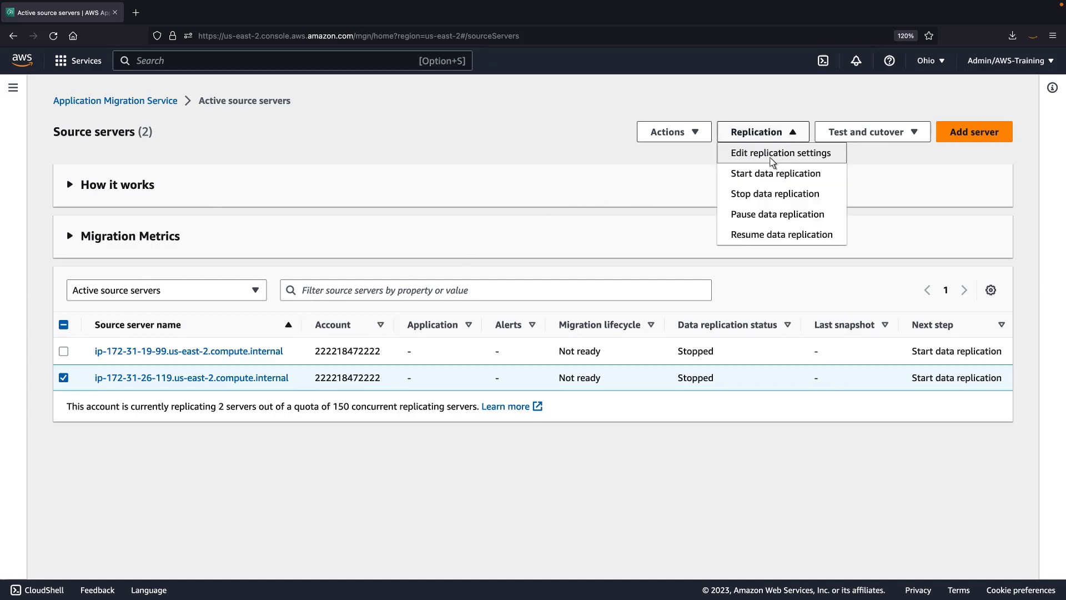
{"action": "left_click", "coordinate": [769, 173]}
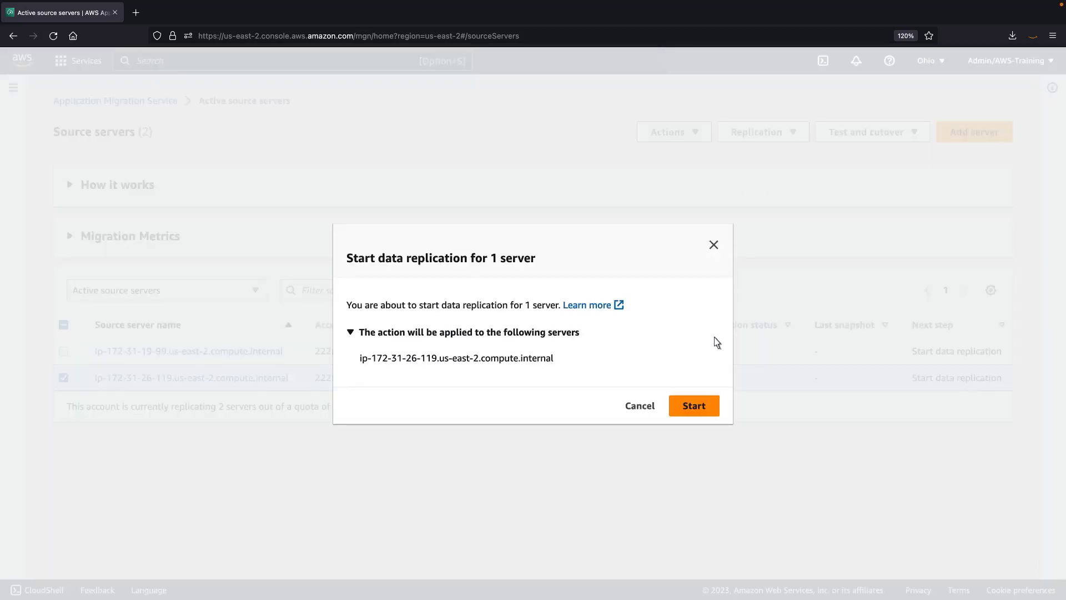
{"action": "left_click", "coordinate": [693, 406]}
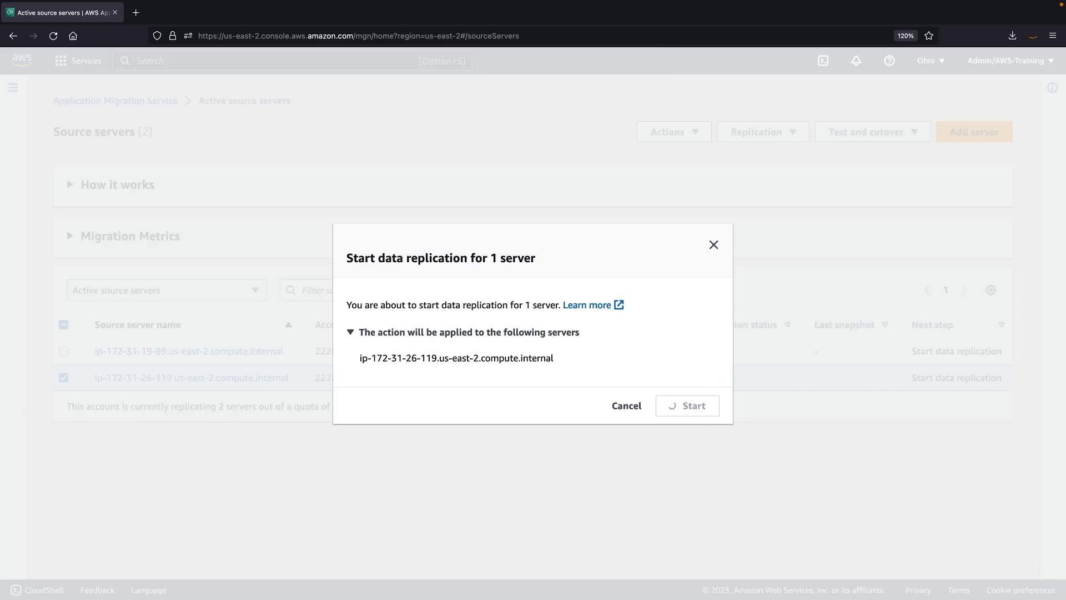
{"action": "left_click", "coordinate": [686, 405]}
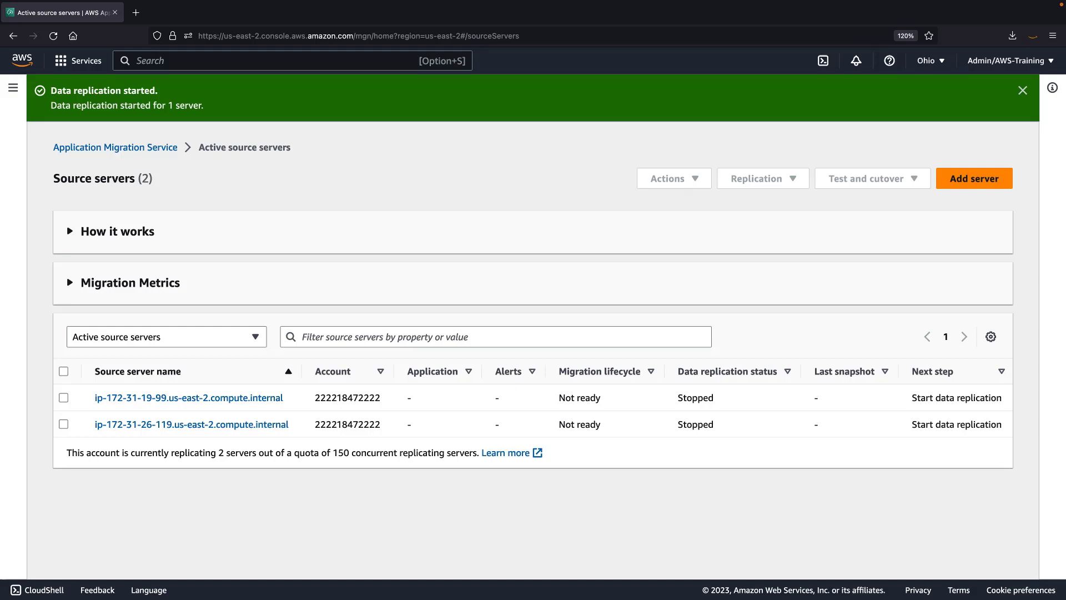
{"action": "left_click", "coordinate": [191, 423]}
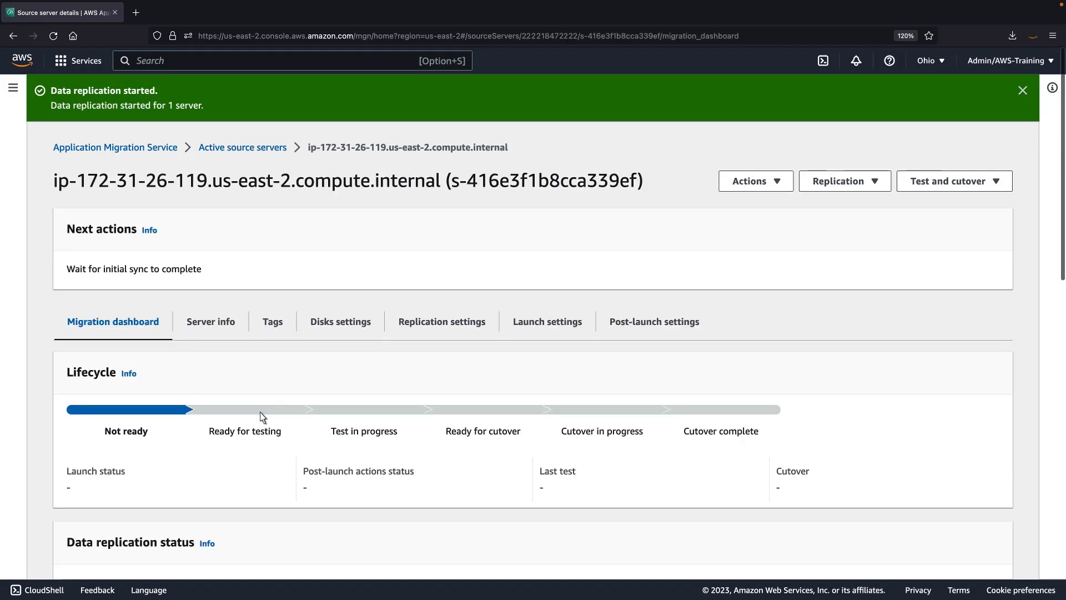
{"action": "left_click", "coordinate": [1023, 90]}
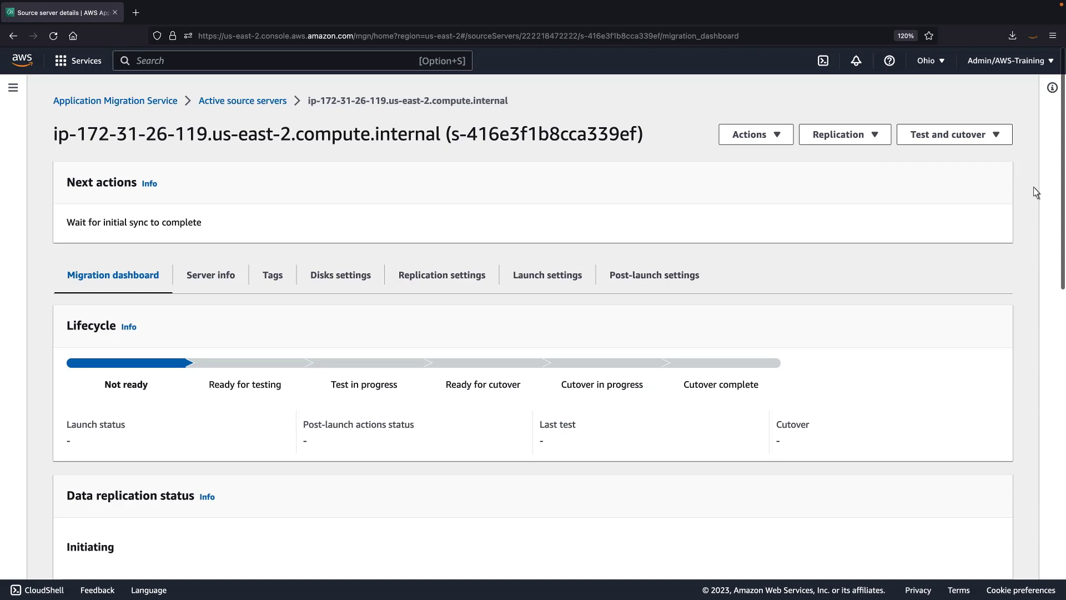
{"action": "scroll", "scroll_direction": "down", "scroll_amount": 3}
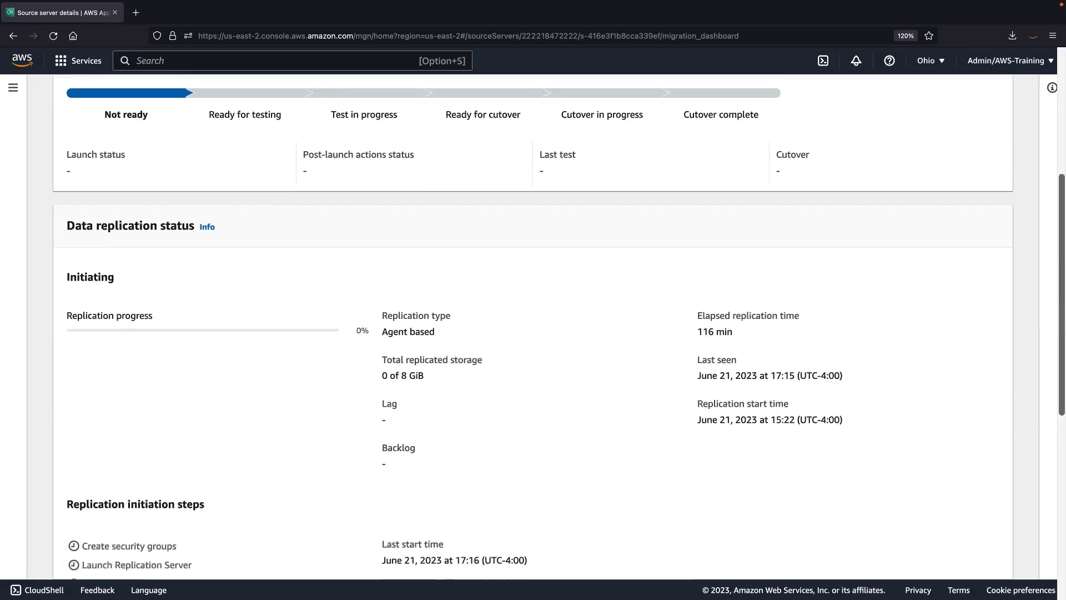
{"action": "scroll", "scroll_direction": "down", "scroll_amount": 3}
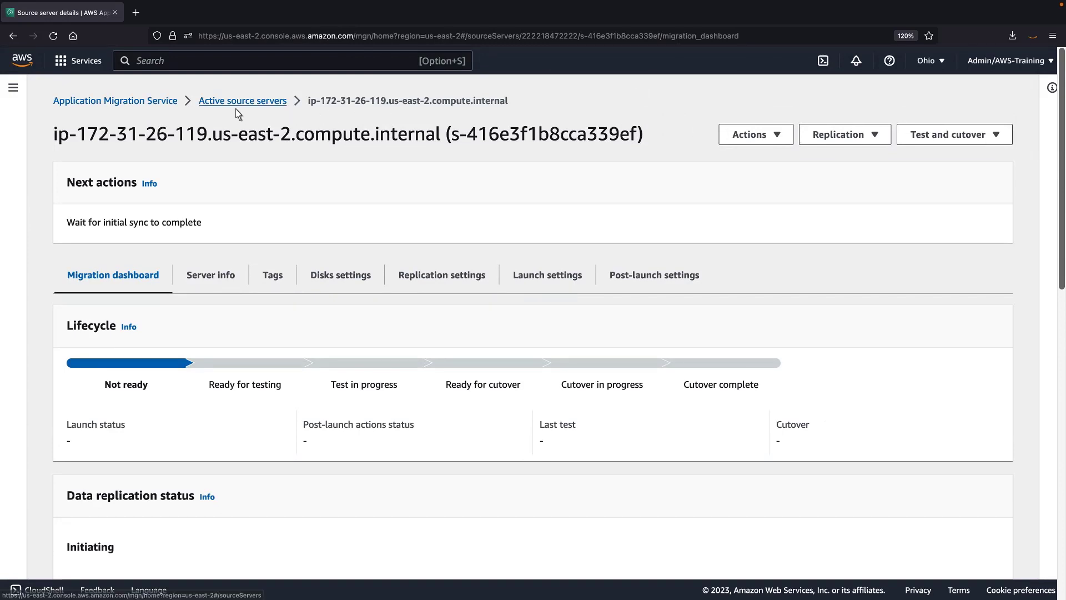
{"action": "left_click", "coordinate": [242, 99]}
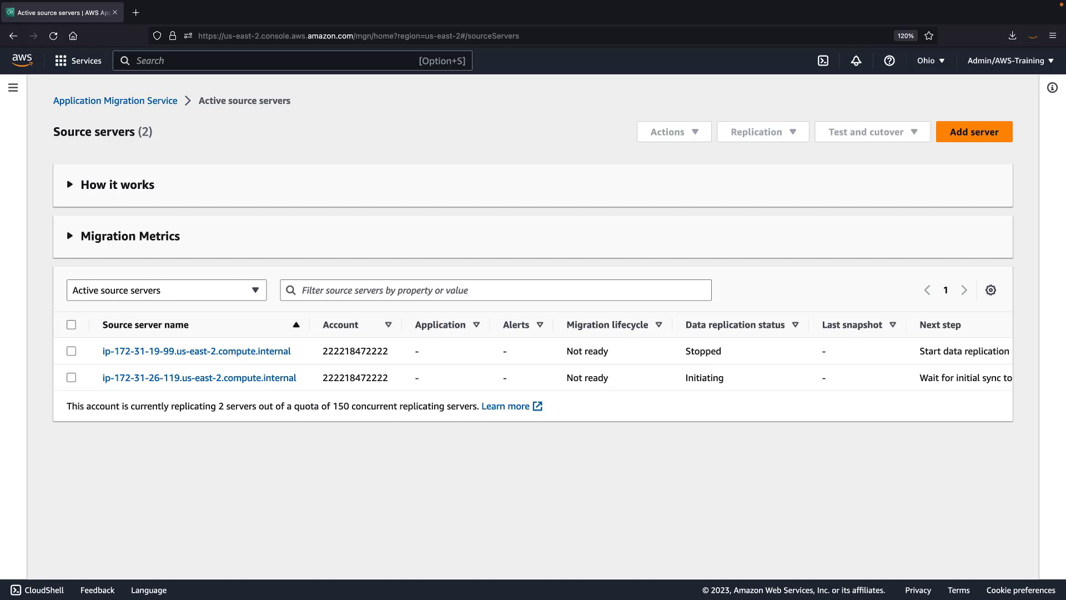
{"action": "mouse_move", "coordinate": [237, 113]}
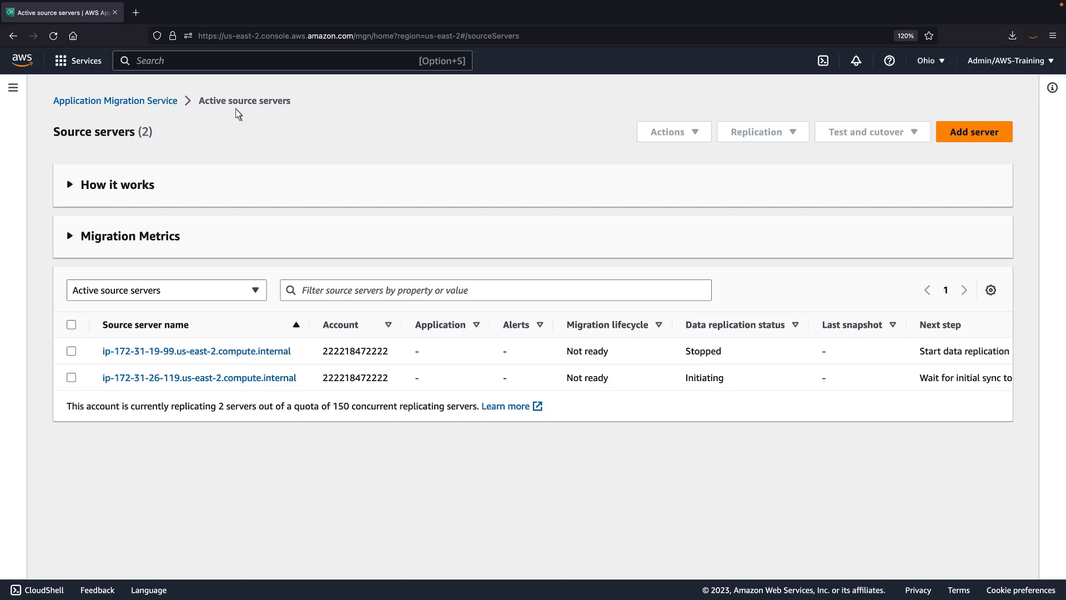
{"action": "left_click", "coordinate": [72, 377]}
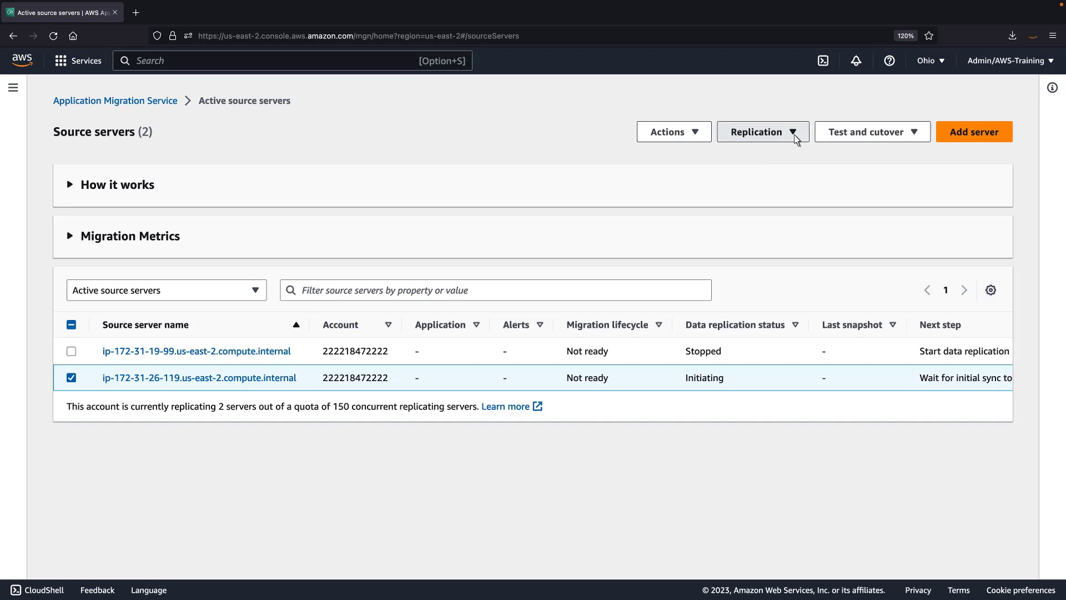
{"action": "left_click", "coordinate": [760, 131]}
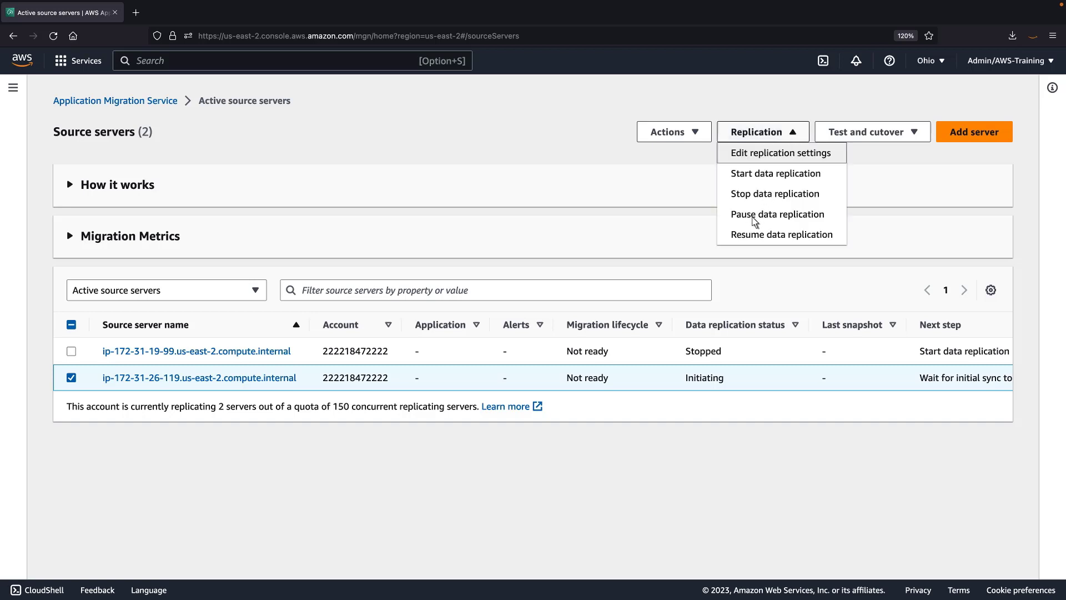
{"action": "left_click", "coordinate": [778, 213]}
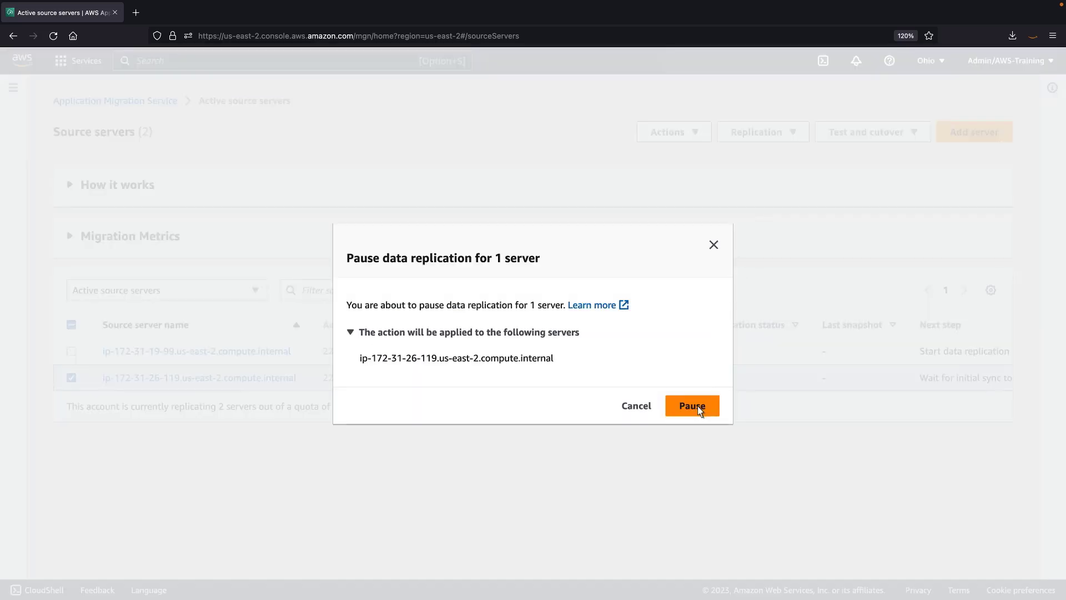
{"action": "left_click", "coordinate": [691, 406]}
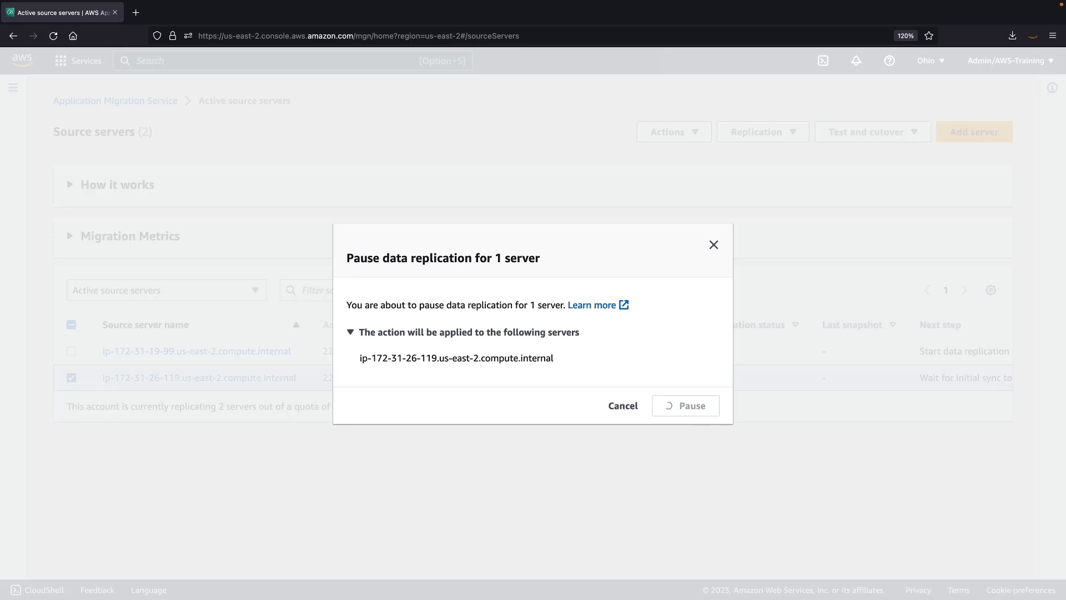
{"action": "left_click", "coordinate": [685, 406]}
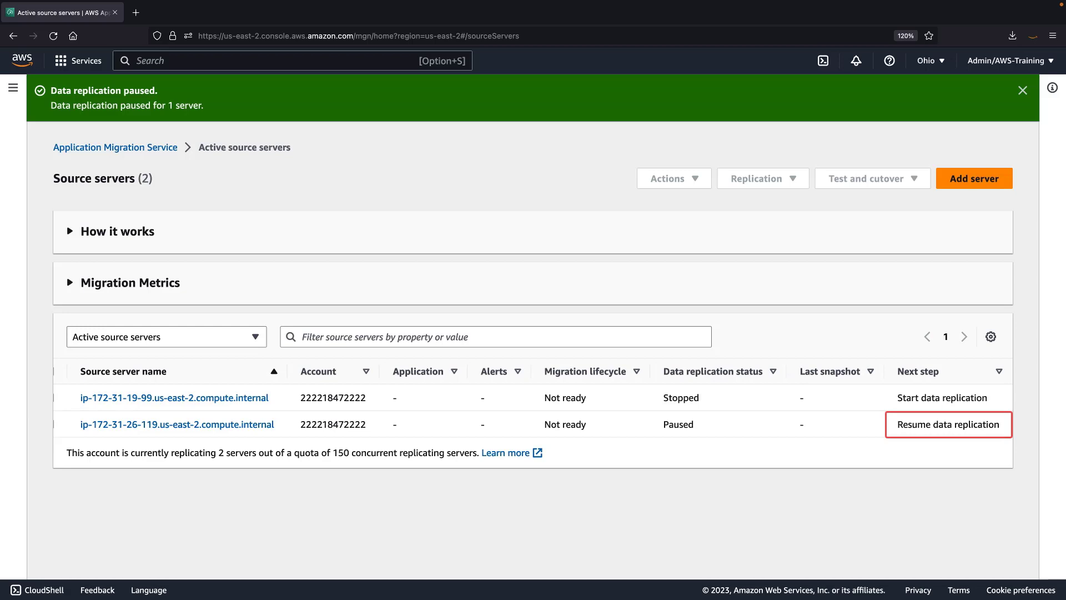
{"action": "mouse_move", "coordinate": [429, 440]}
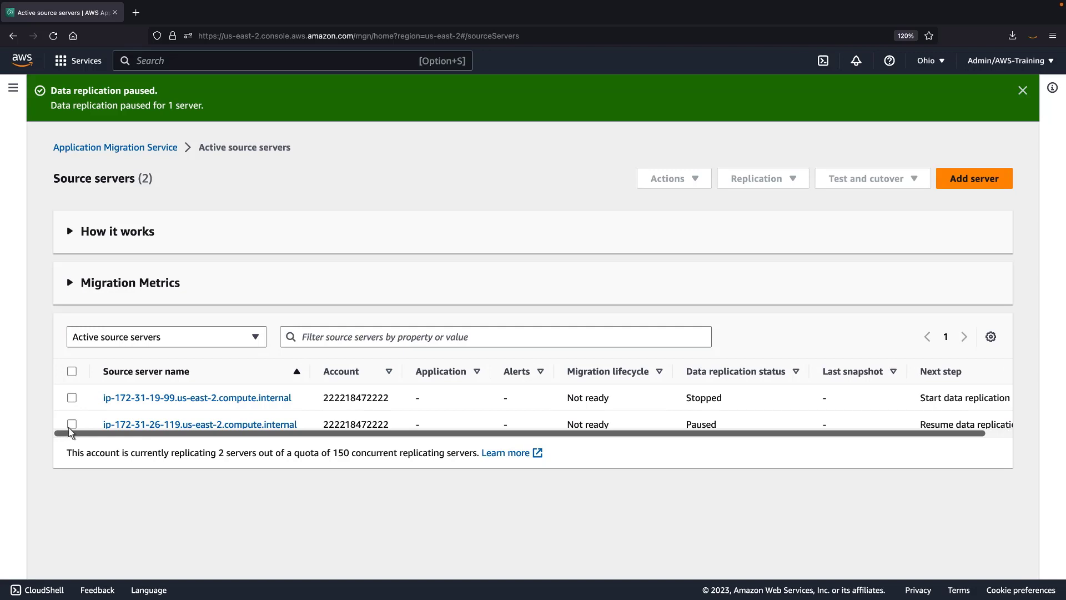
{"action": "left_click", "coordinate": [71, 423]}
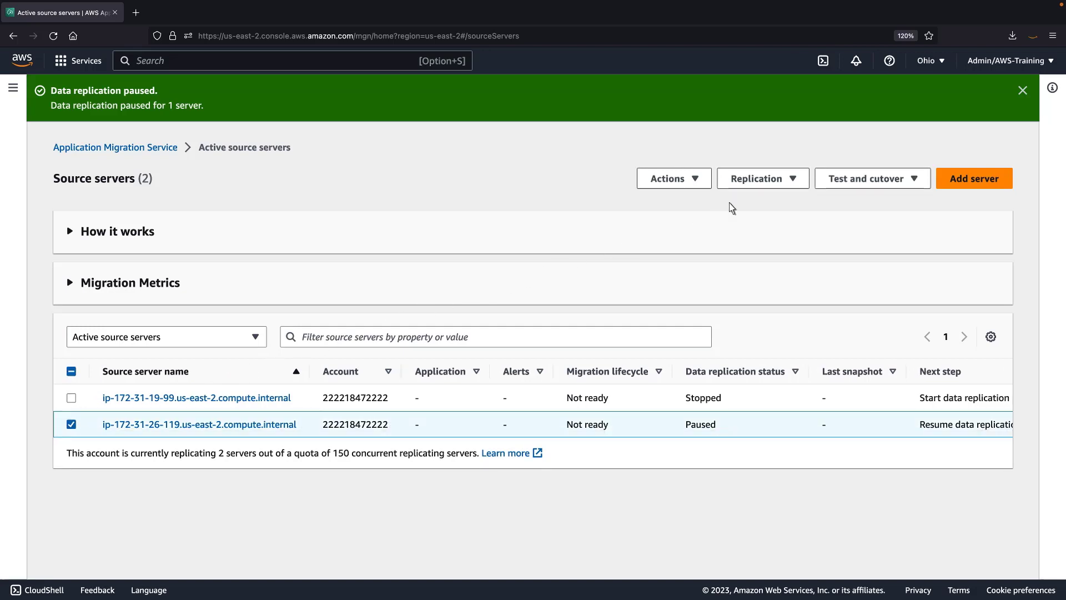
{"action": "left_click", "coordinate": [762, 177]}
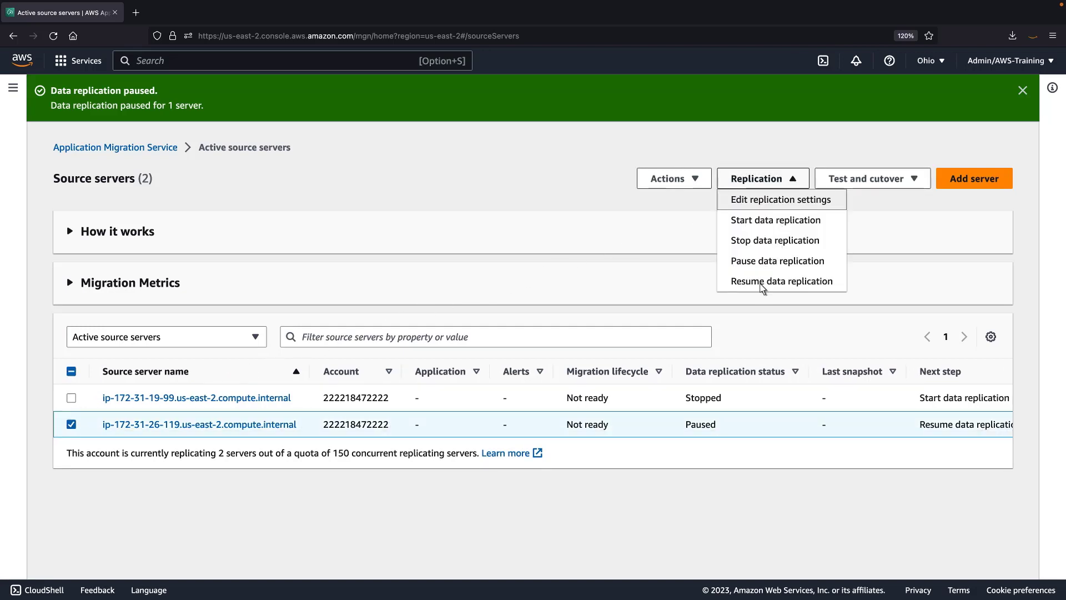
{"action": "left_click", "coordinate": [780, 281]}
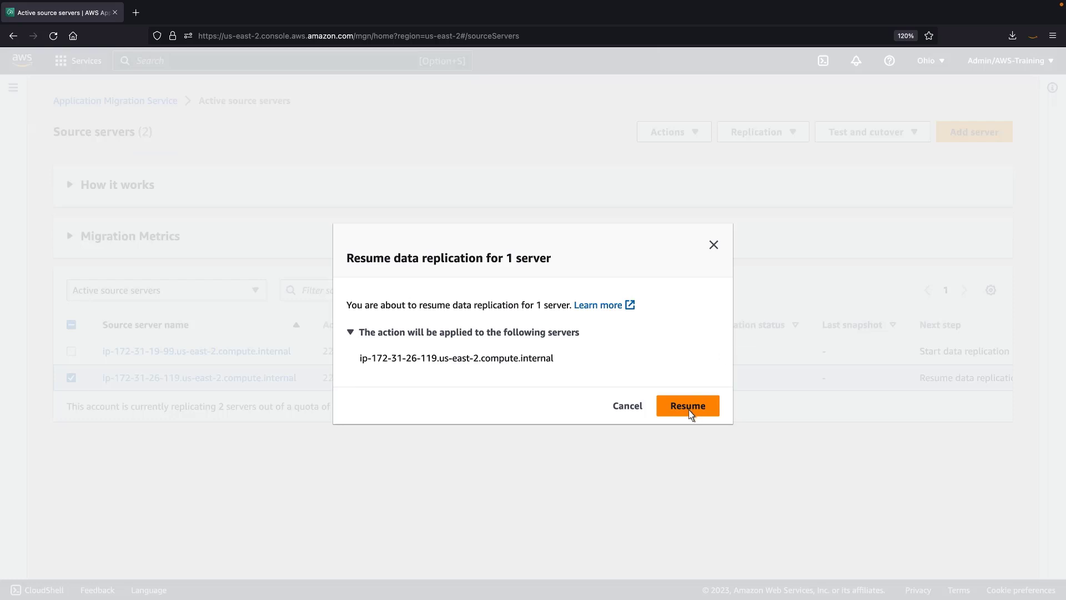
{"action": "left_click", "coordinate": [686, 405]}
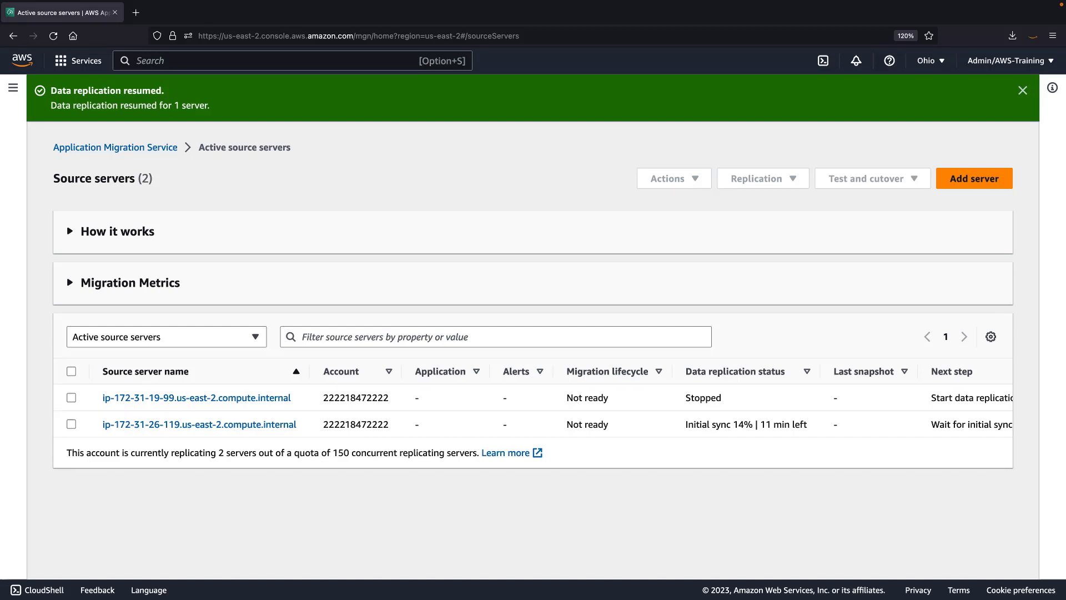
{"action": "mouse_move", "coordinate": [302, 431]}
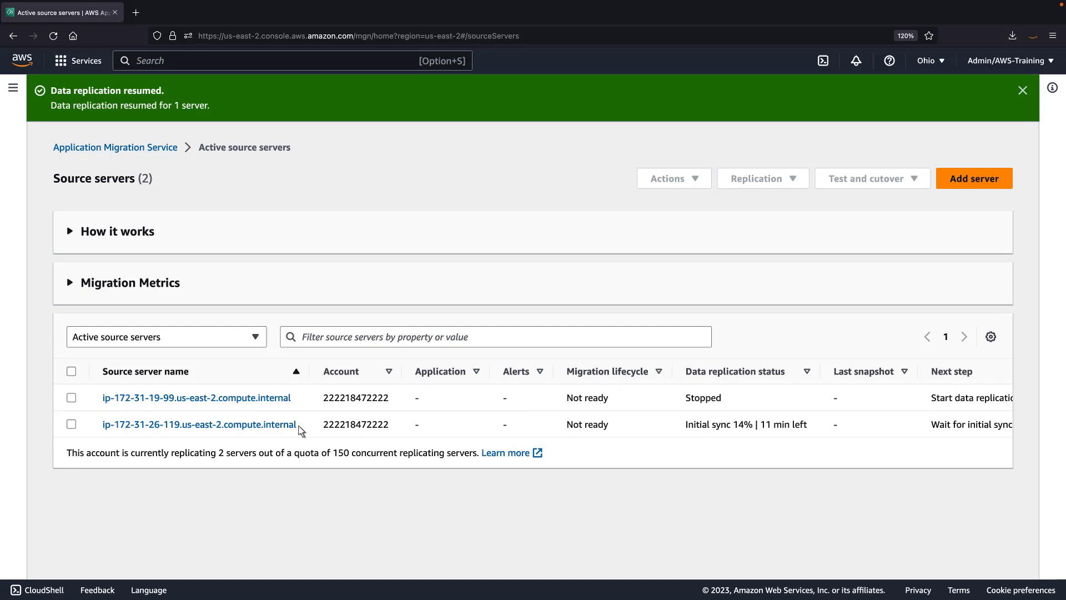
{"action": "left_click", "coordinate": [199, 423]}
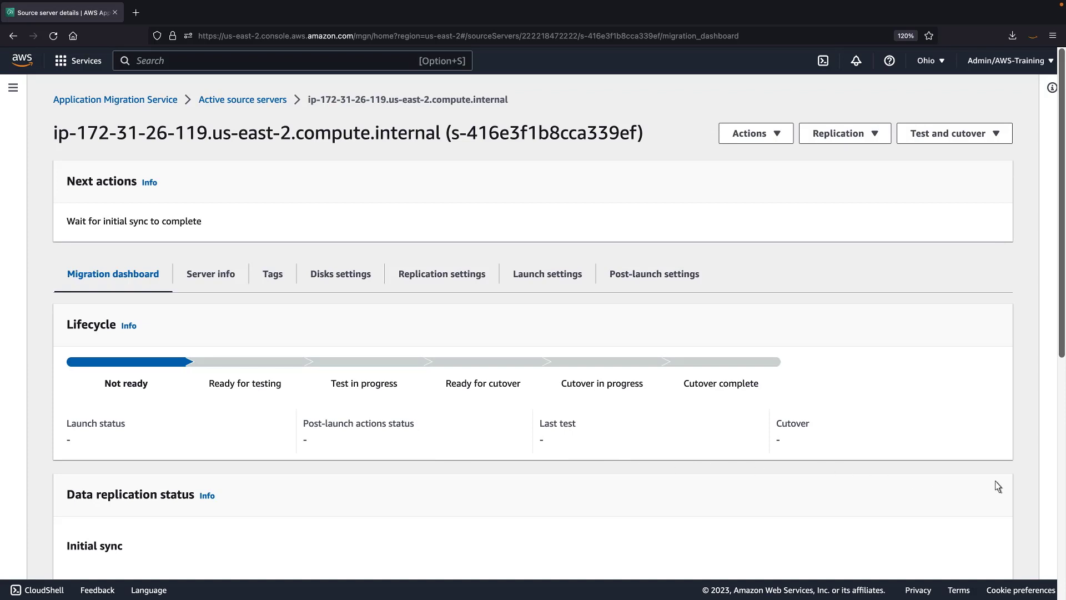
{"action": "scroll", "scroll_direction": "down", "scroll_amount": 3}
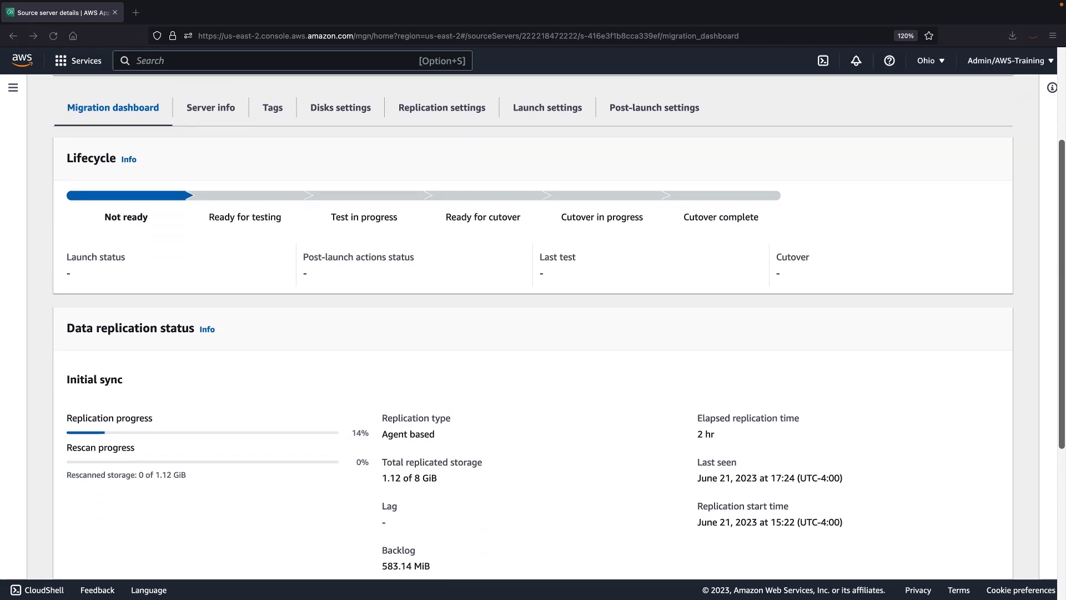
{"action": "scroll", "scroll_direction": "up", "scroll_amount": 3}
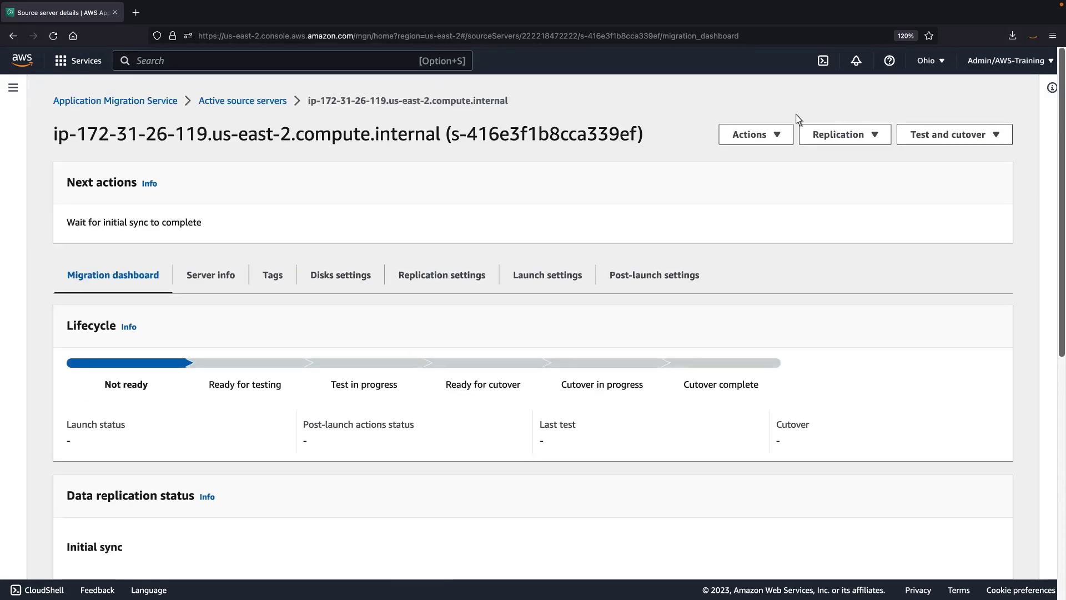
{"action": "left_click", "coordinate": [242, 100]}
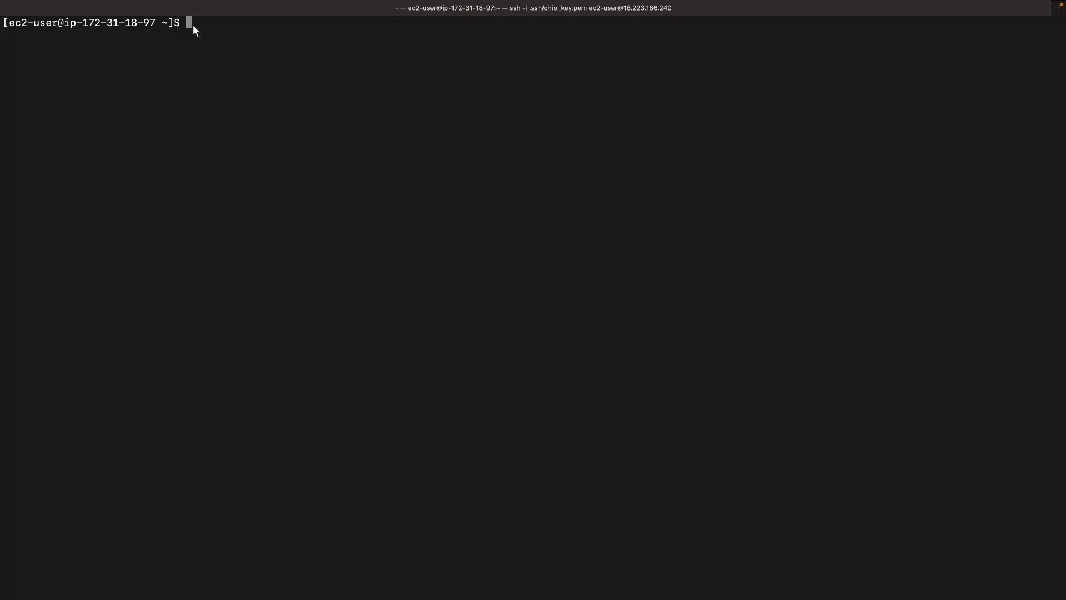
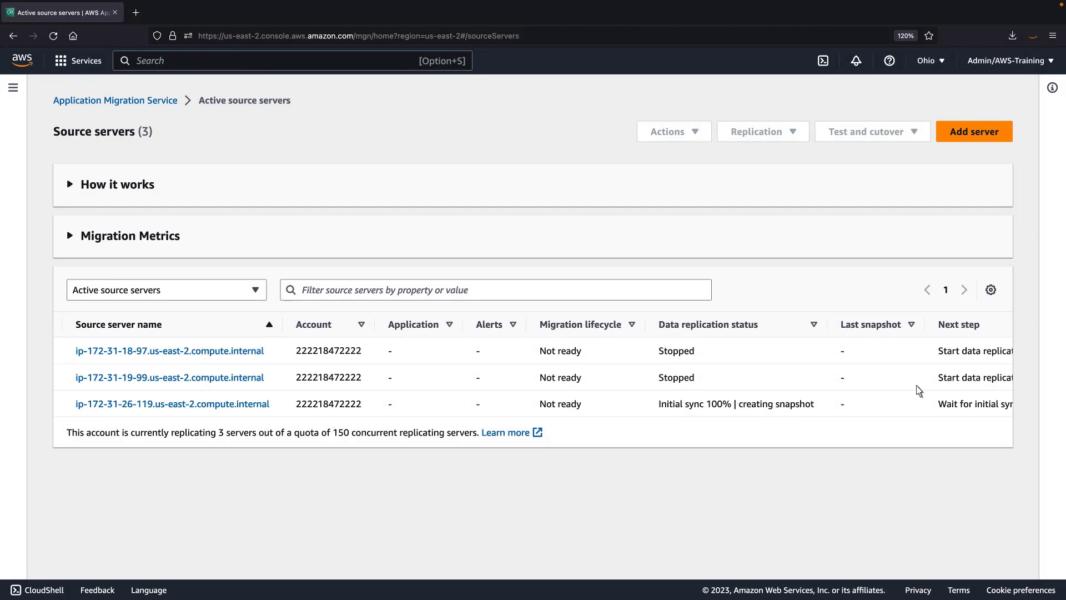
- Start data replication for the new server ip-172-31-18-97 and confirm
{"action": "scroll", "scroll_direction": "right", "scroll_amount": 3}
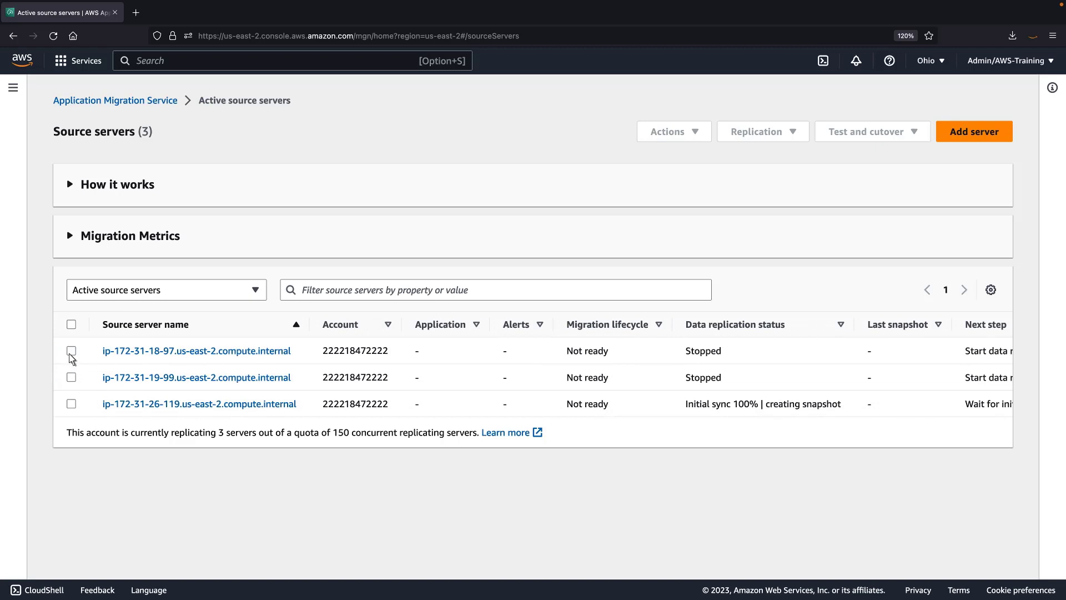
{"action": "left_click", "coordinate": [72, 349]}
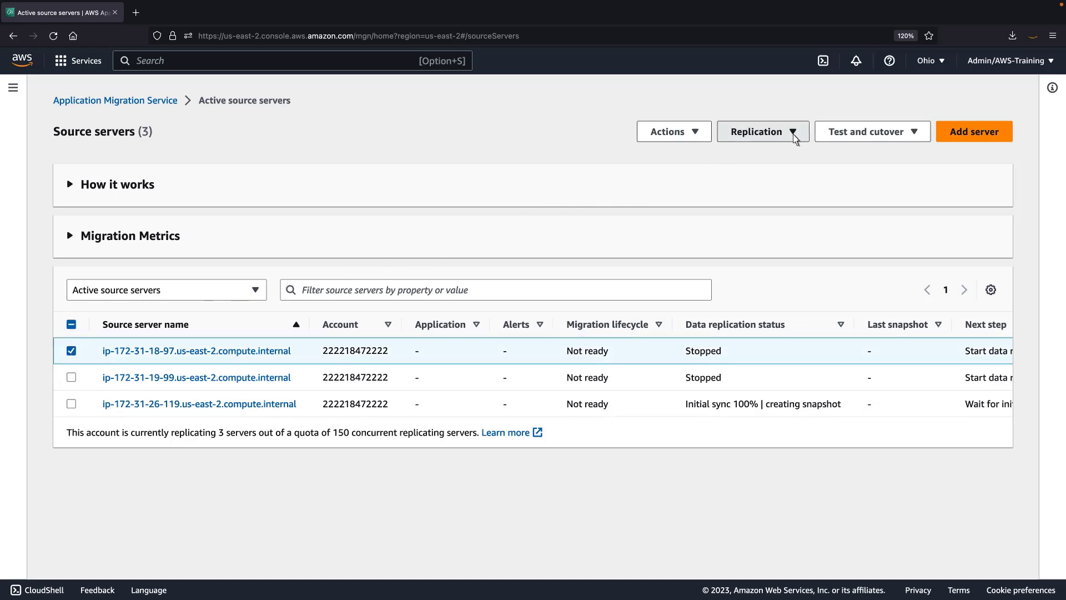
{"action": "left_click", "coordinate": [761, 131]}
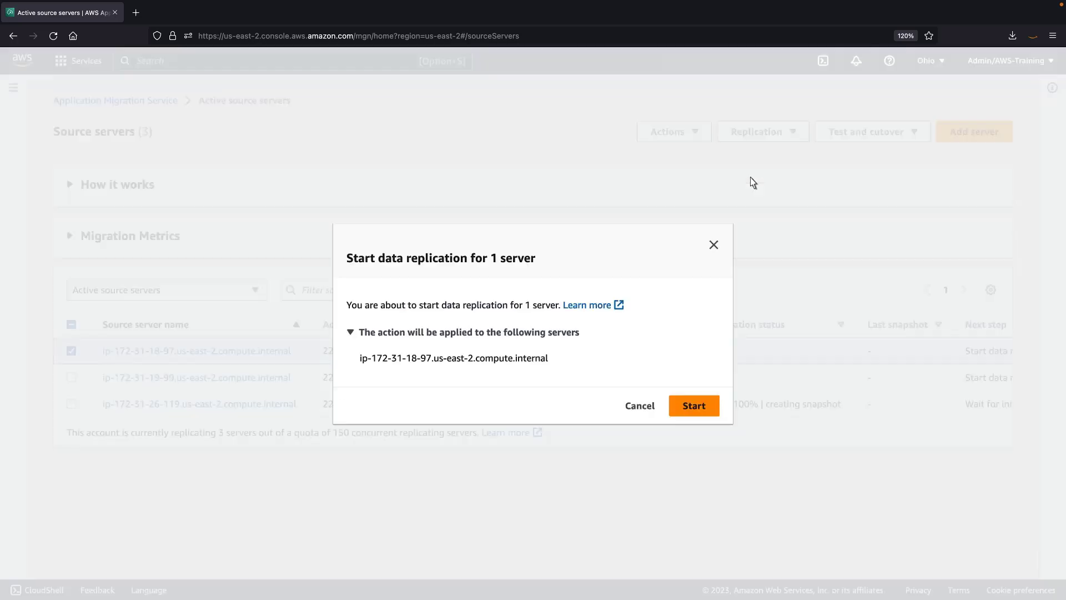
{"action": "left_click", "coordinate": [693, 405]}
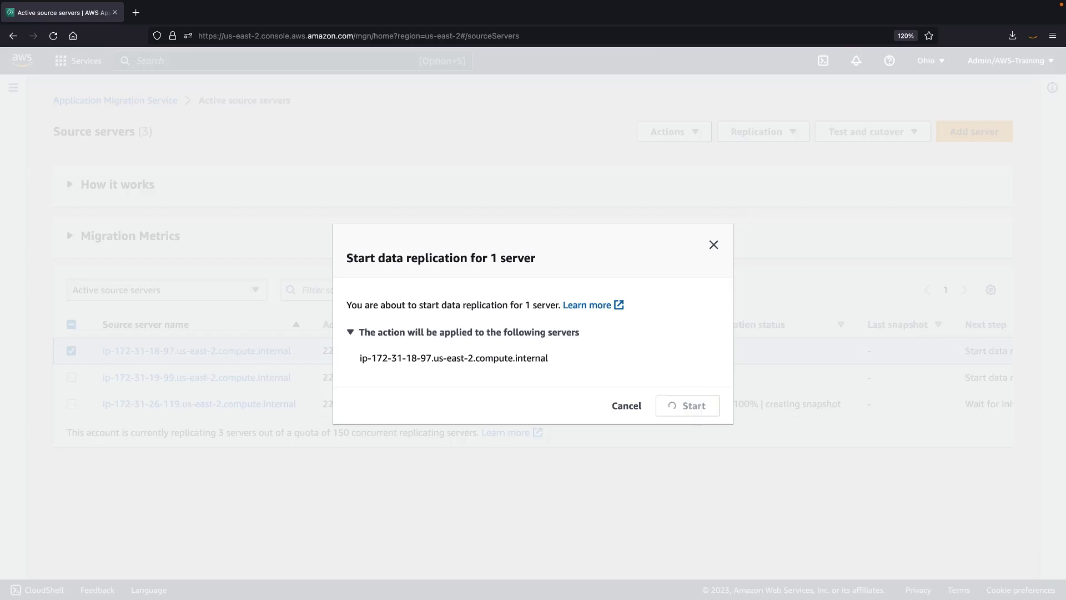
{"action": "left_click", "coordinate": [686, 405]}
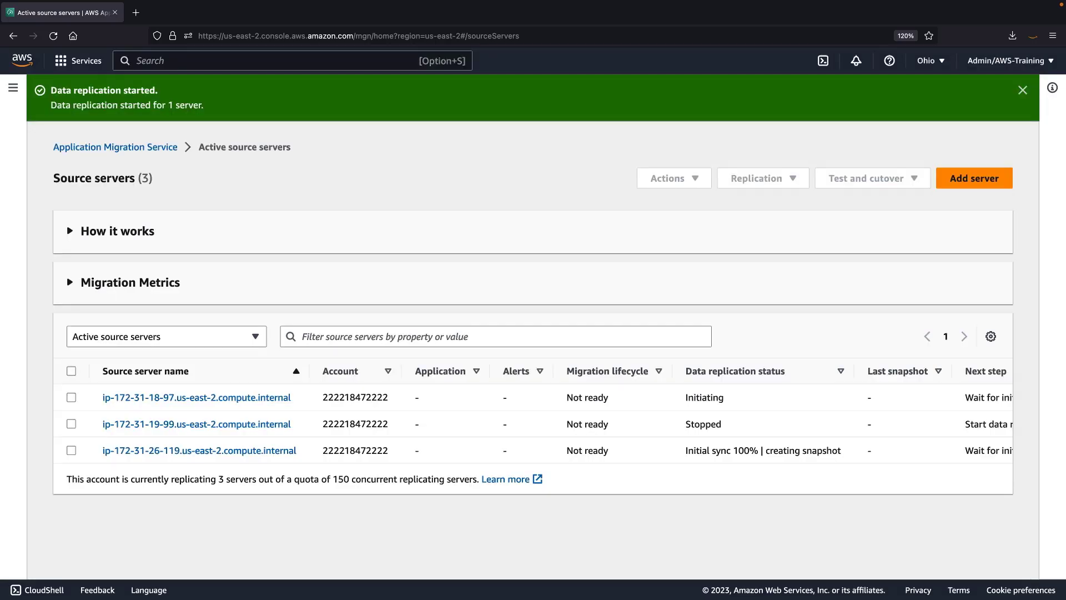